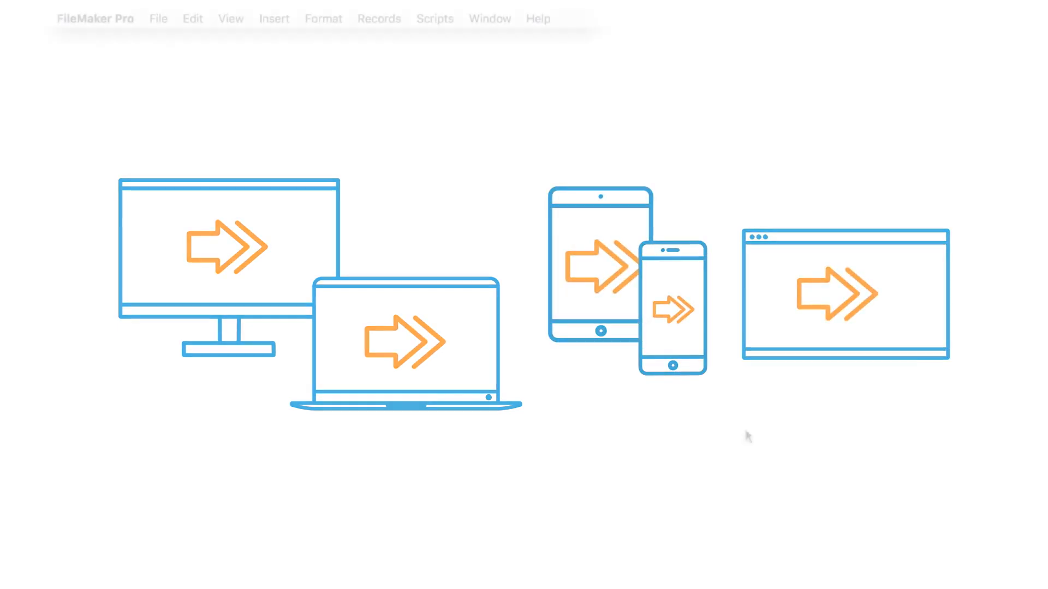
From File > Get Started, browse the starter solution templates from Assets through Time Billing.
click(159, 18)
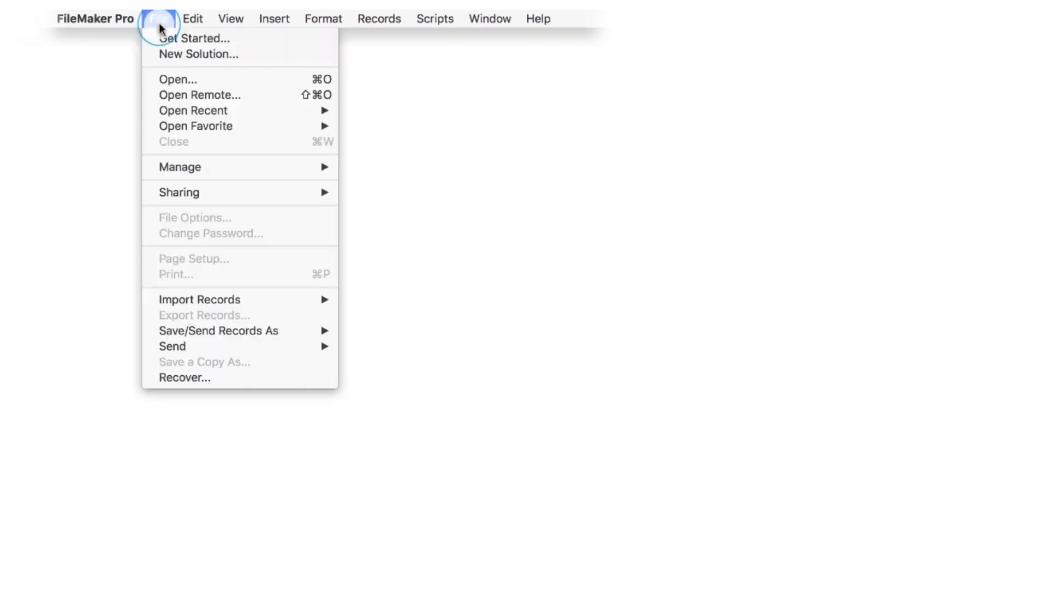
click(194, 38)
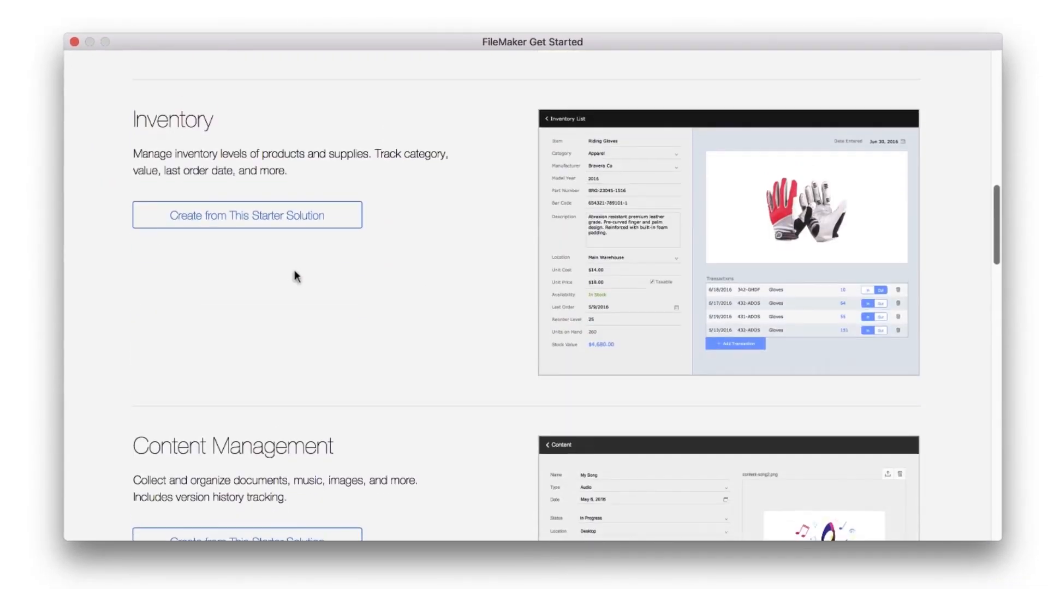
scroll(down, 3)
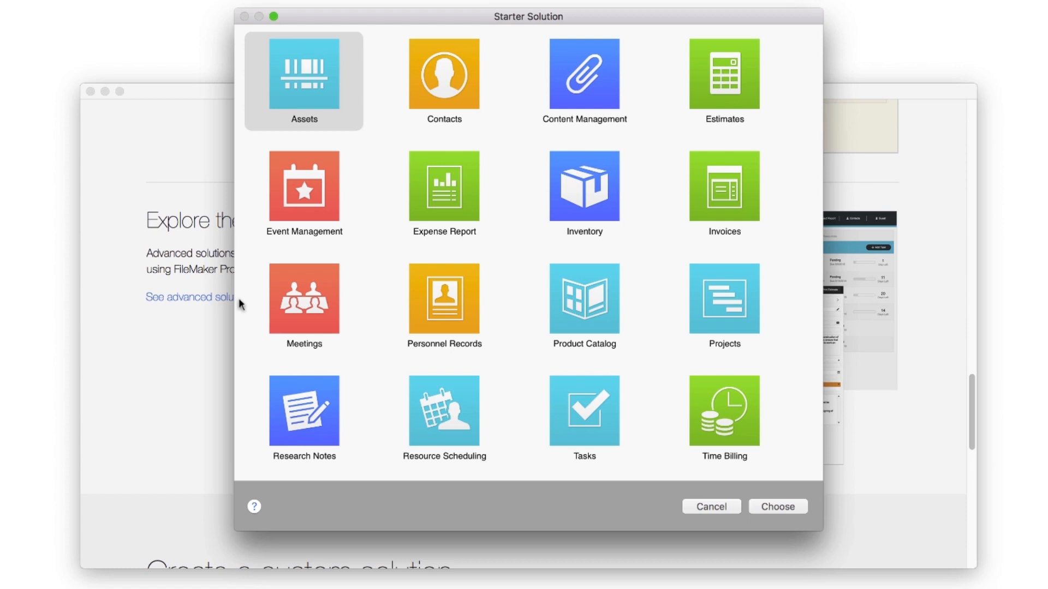
mouse_move(599, 232)
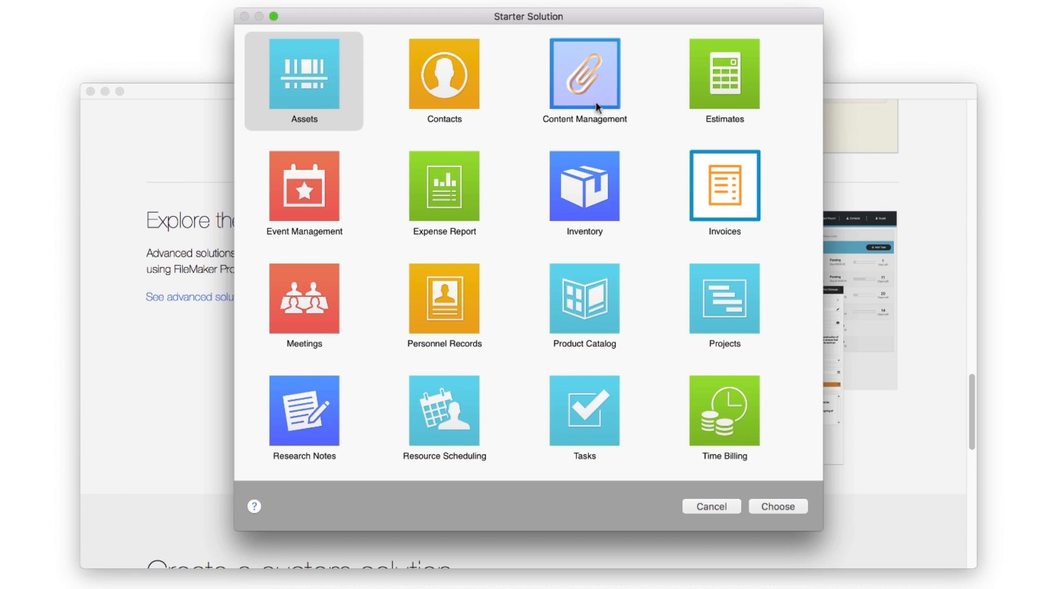
click(303, 74)
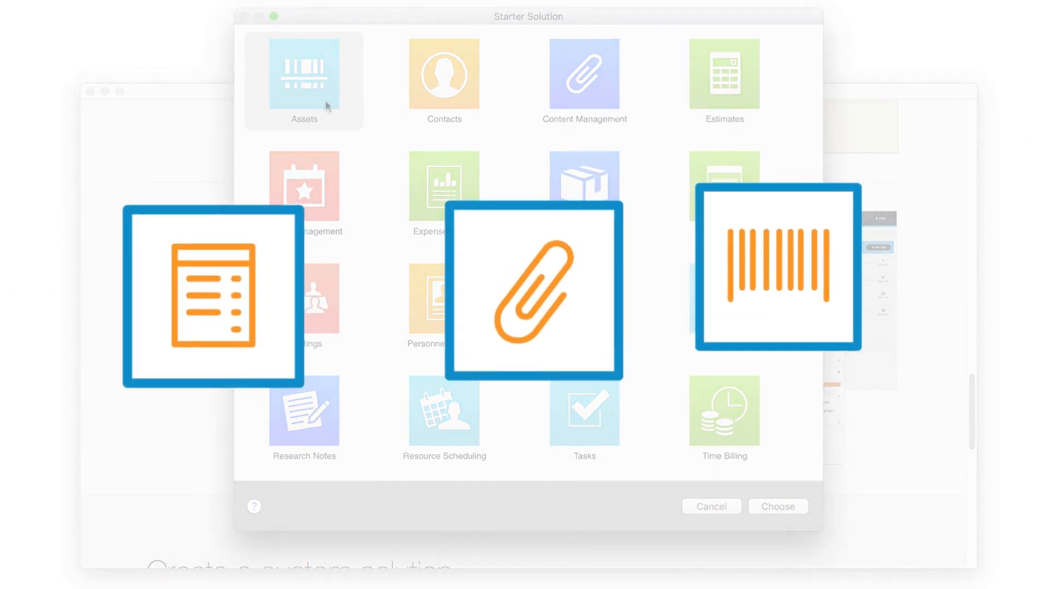
Open the Invoices starter solution to its Physical Therapy Office dashboard of June 2017 invoices.
click(776, 507)
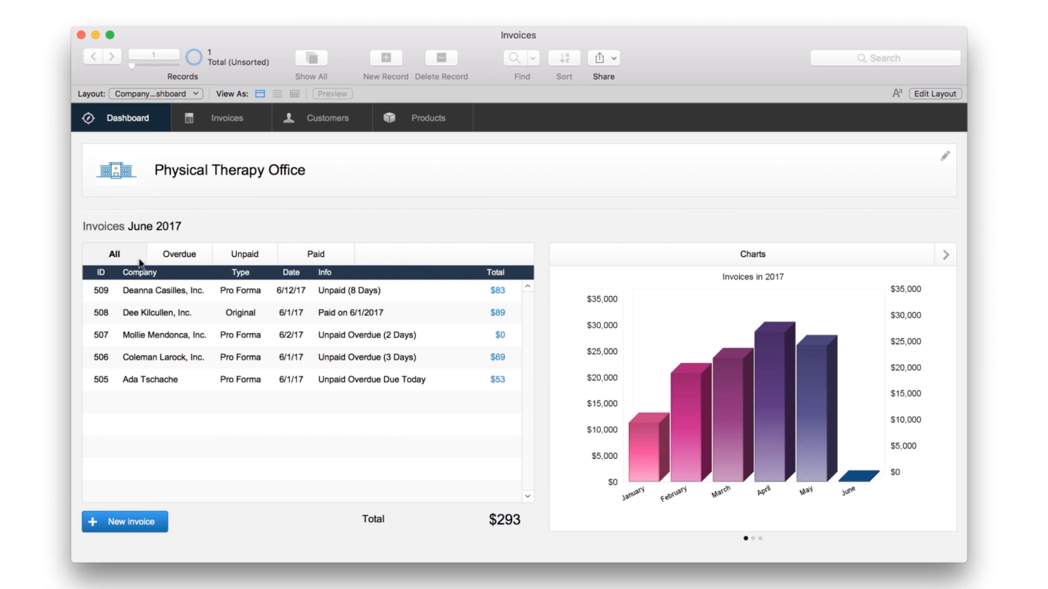
mouse_move(335, 266)
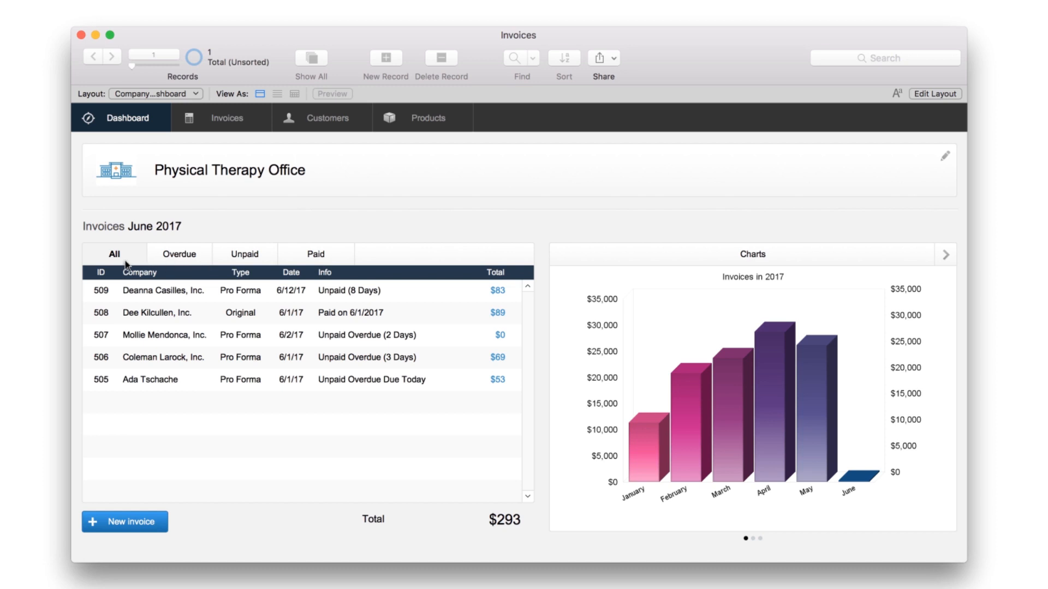
Filter invoices to Unpaid and back to All, then advance charts to Top 5 Products in 2017.
click(244, 254)
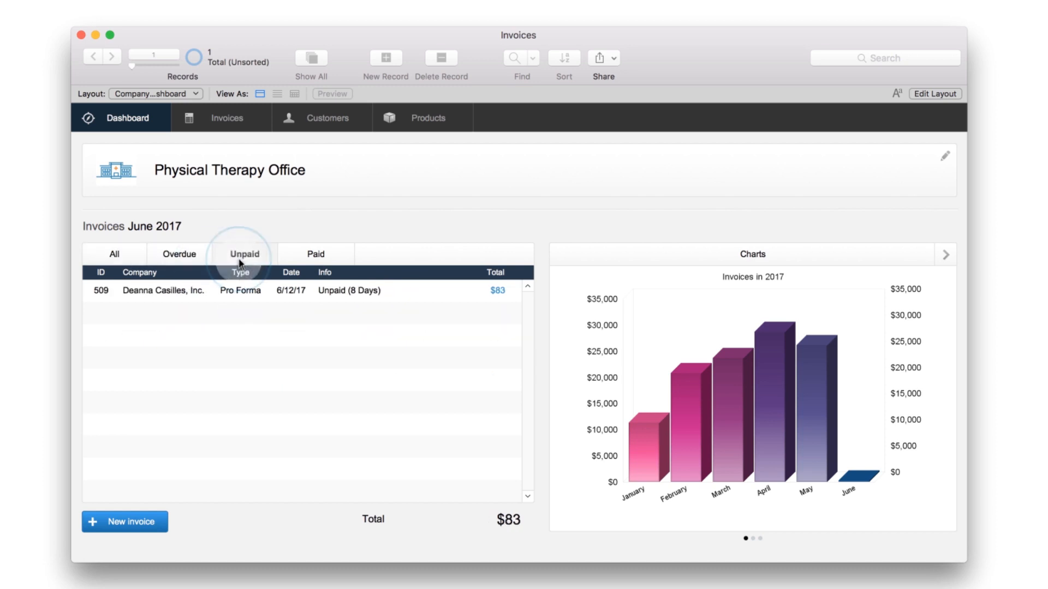
click(115, 253)
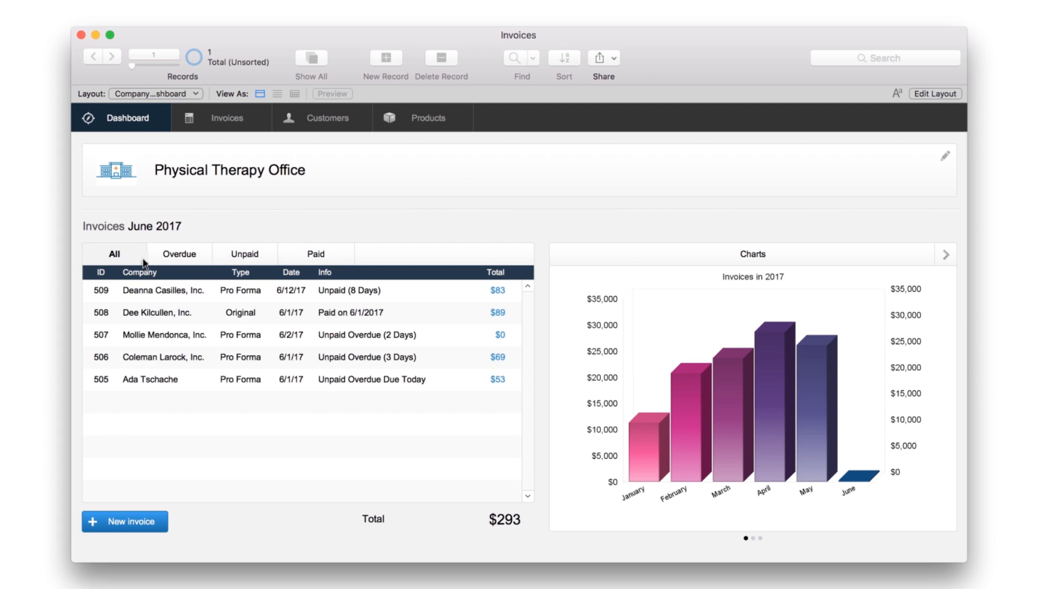
mouse_move(548, 282)
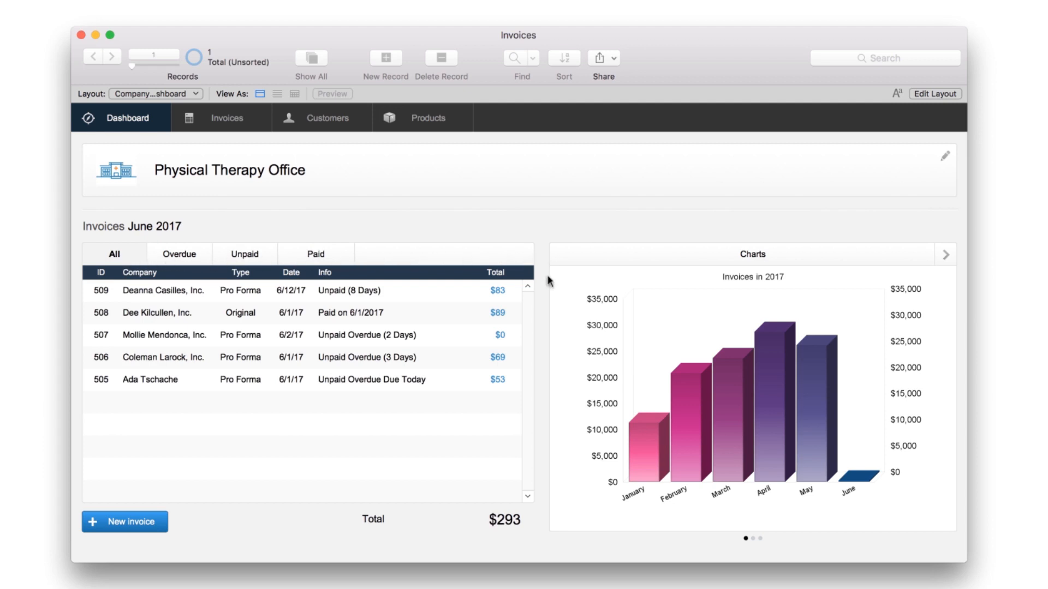
mouse_move(852, 541)
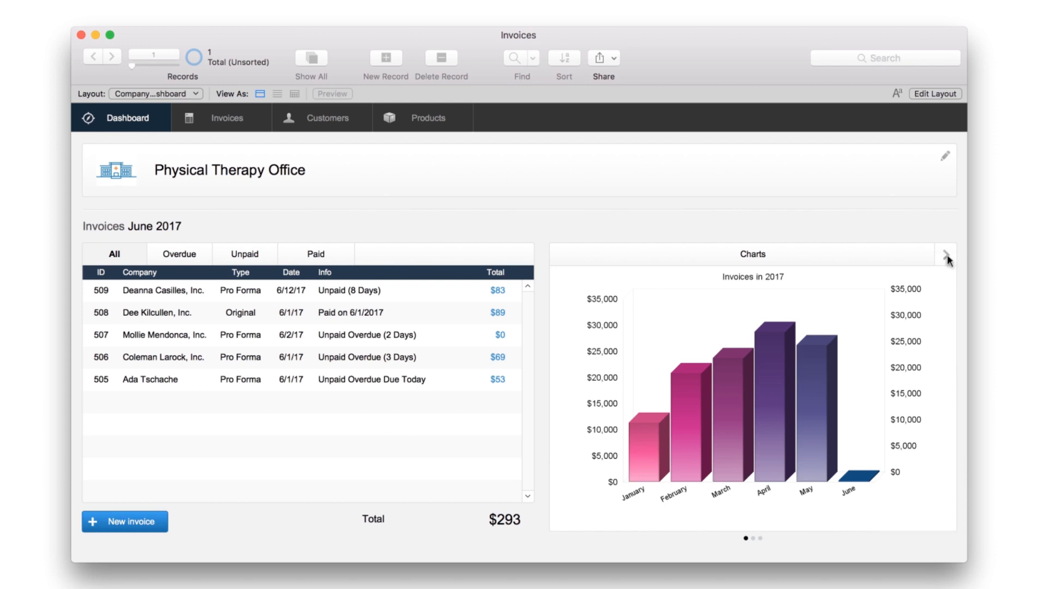
click(944, 255)
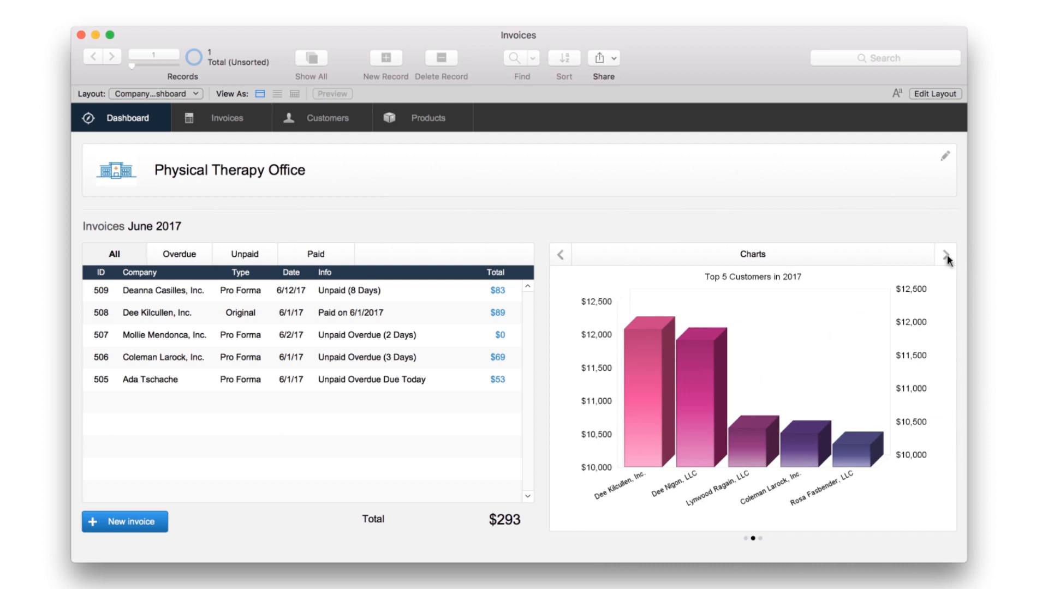
click(945, 255)
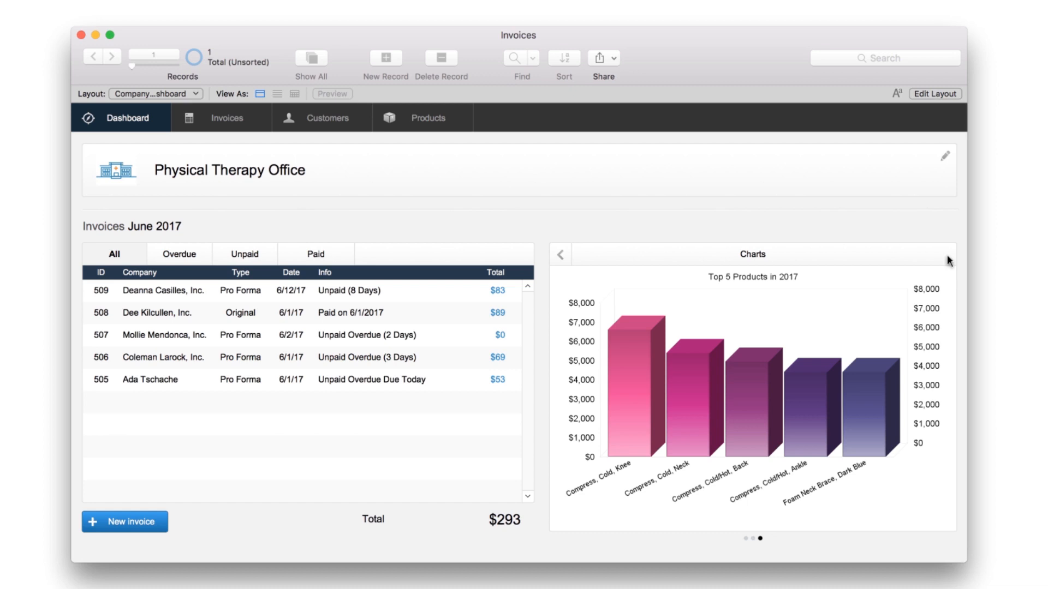
mouse_move(818, 229)
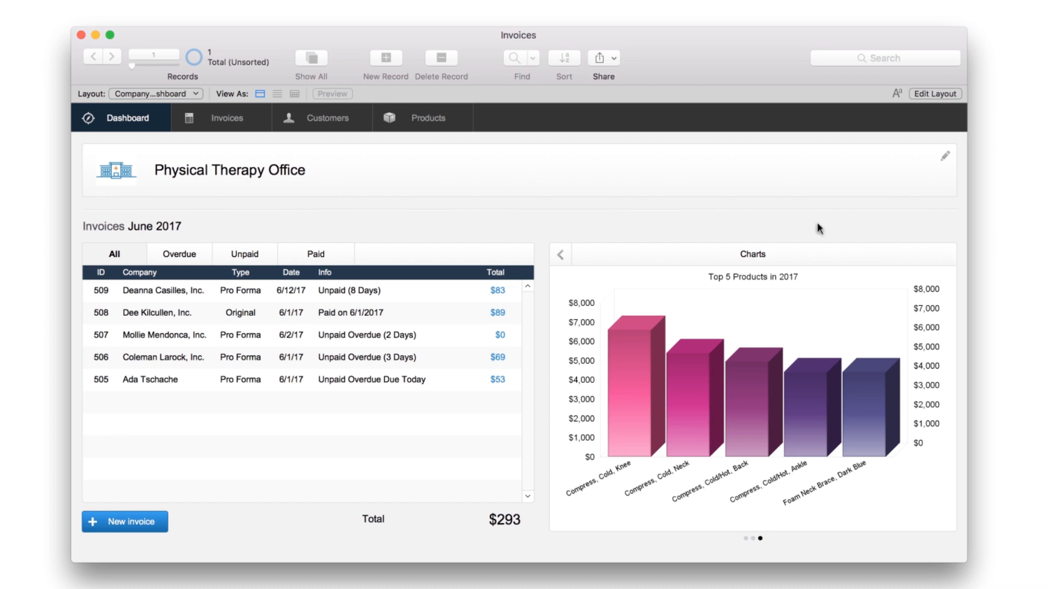
click(422, 118)
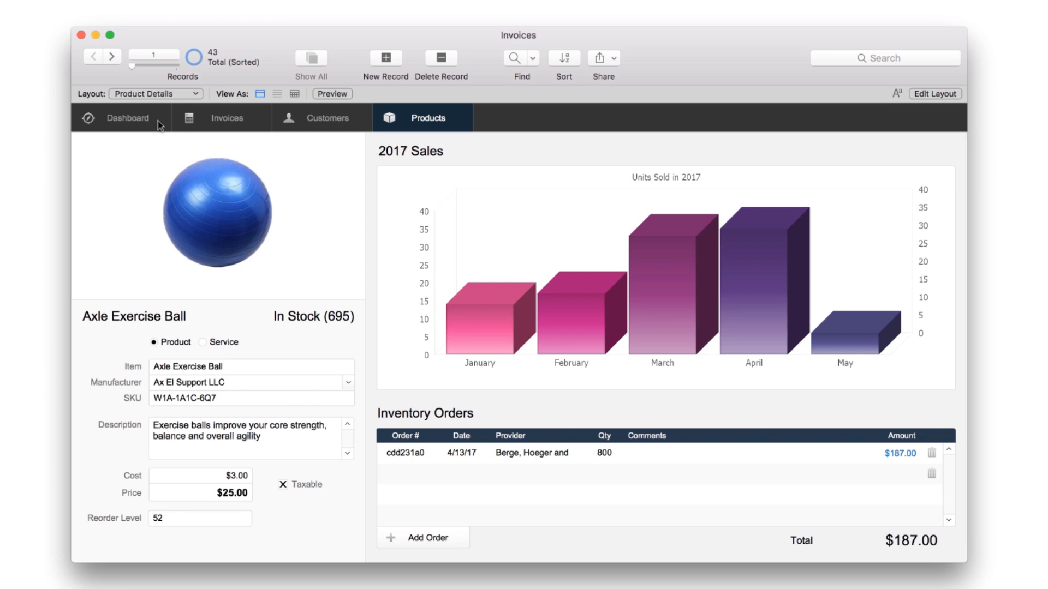
click(127, 118)
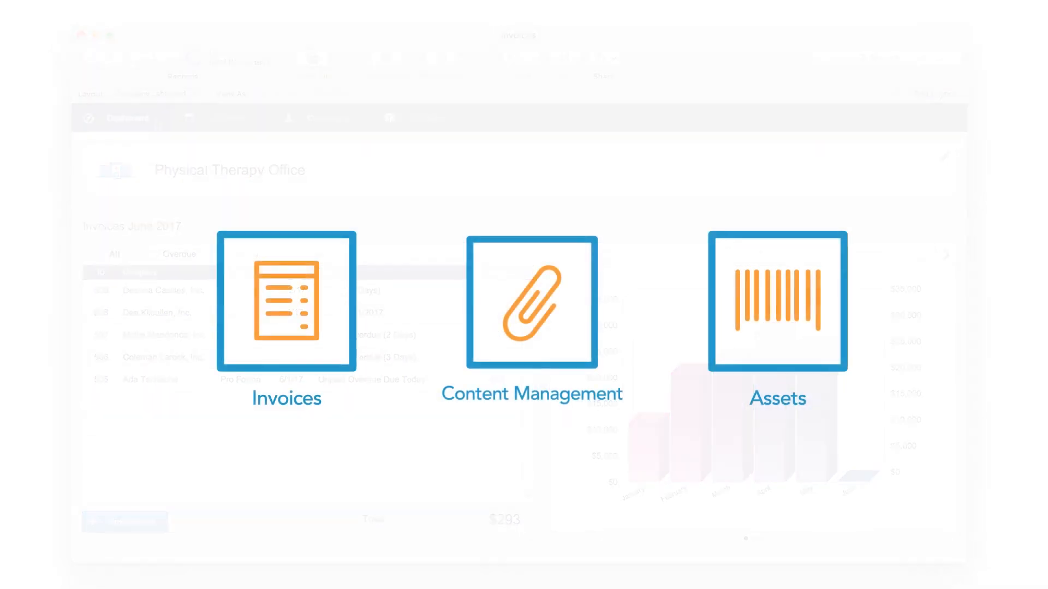
Try the PDF and Signature filters, then show the photo thumbnails (7 of 14 items).
click(531, 303)
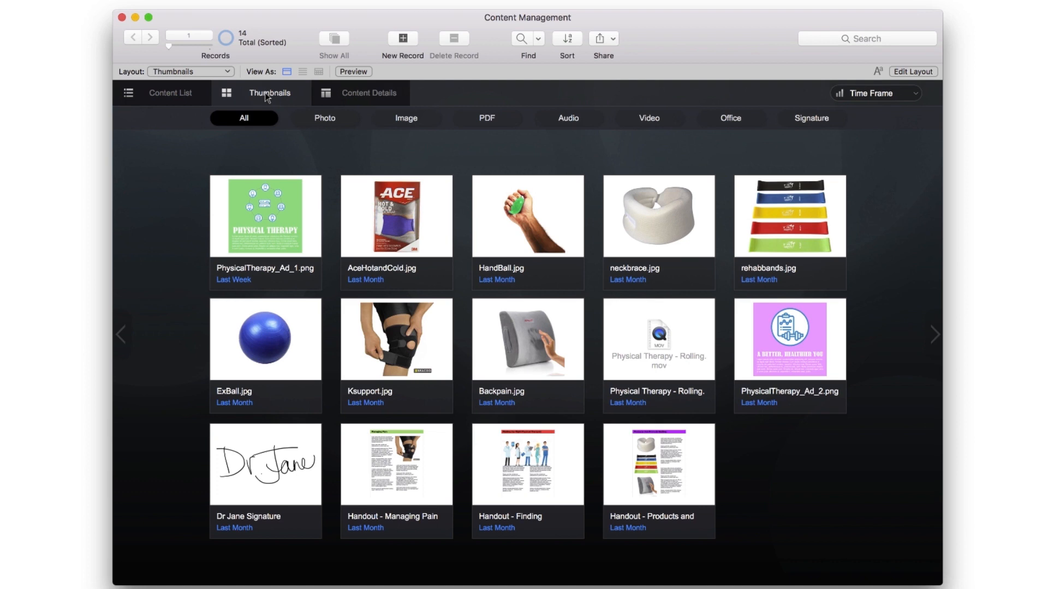
click(486, 118)
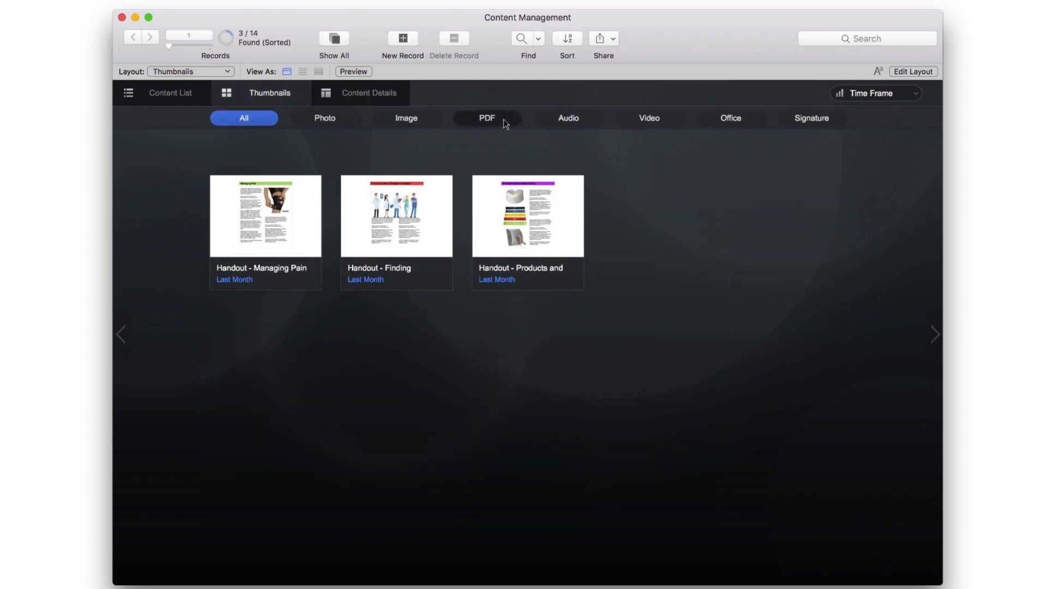
click(811, 118)
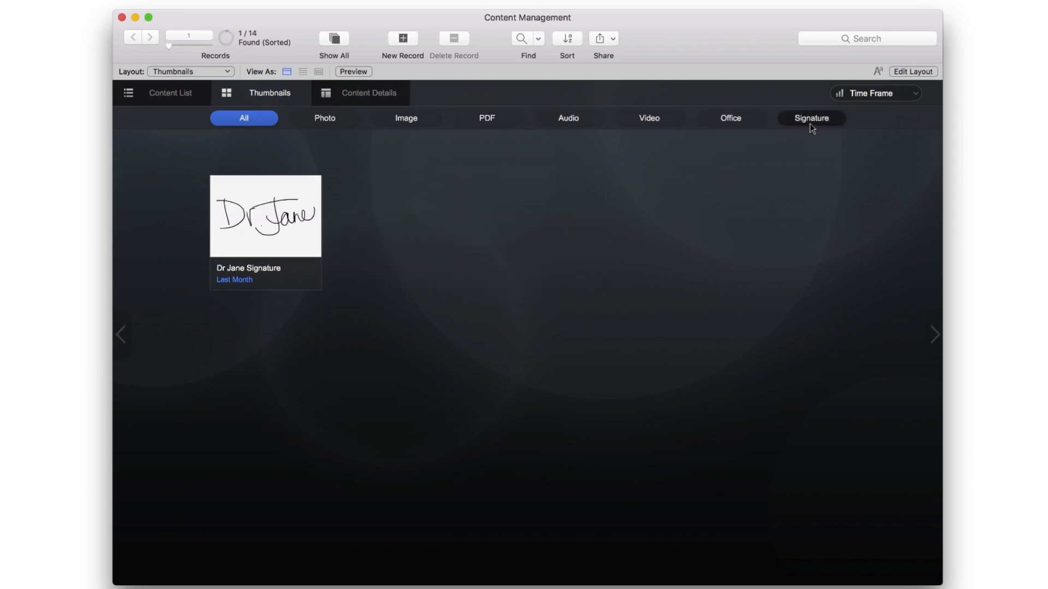
mouse_move(533, 127)
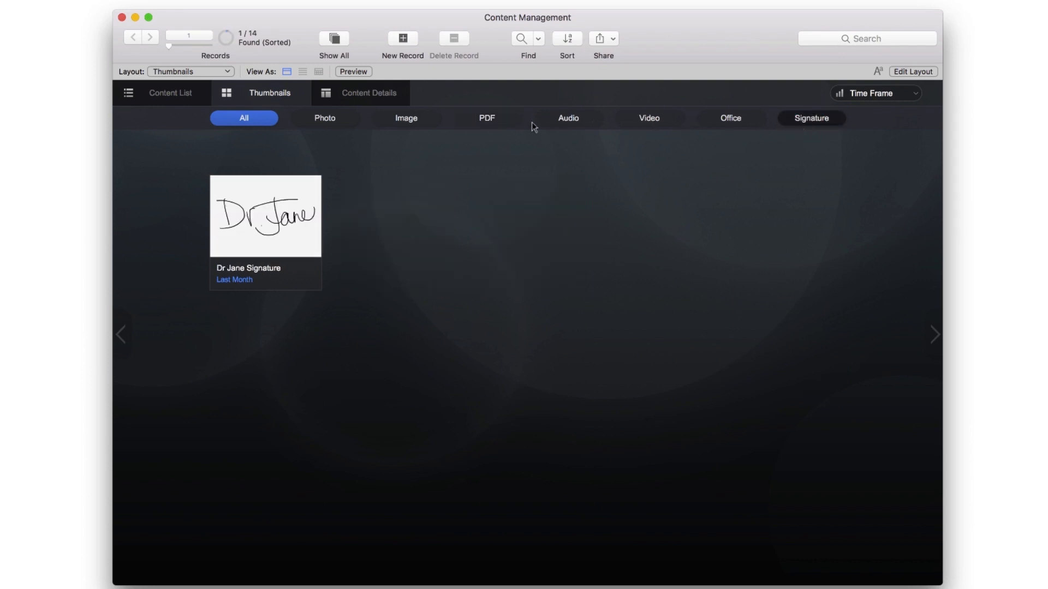
click(324, 119)
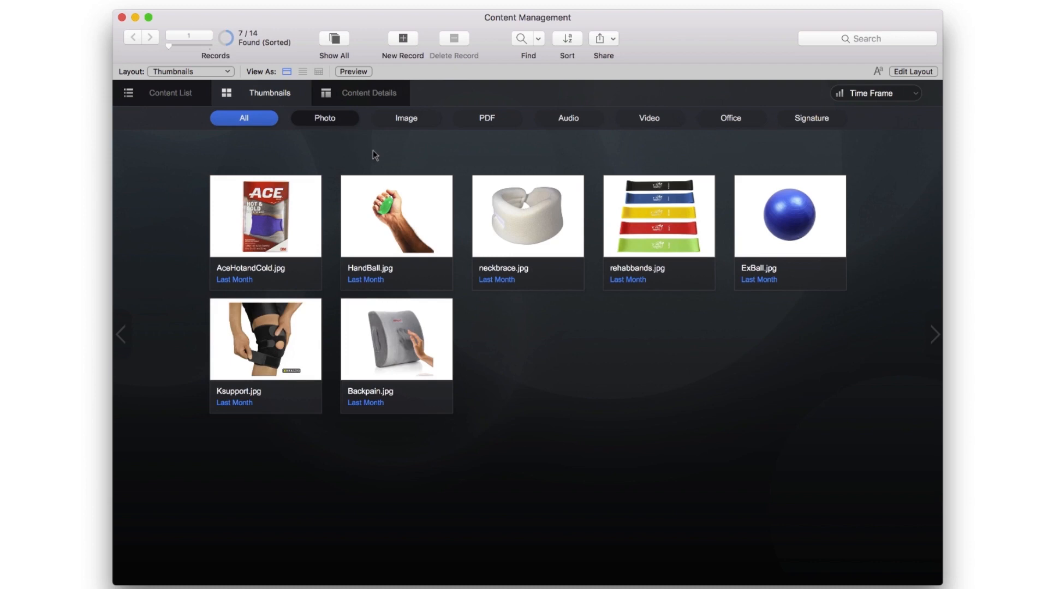
Open neckbrace.jpg's details, create a new record, and insert Flyer.png into its container.
click(527, 216)
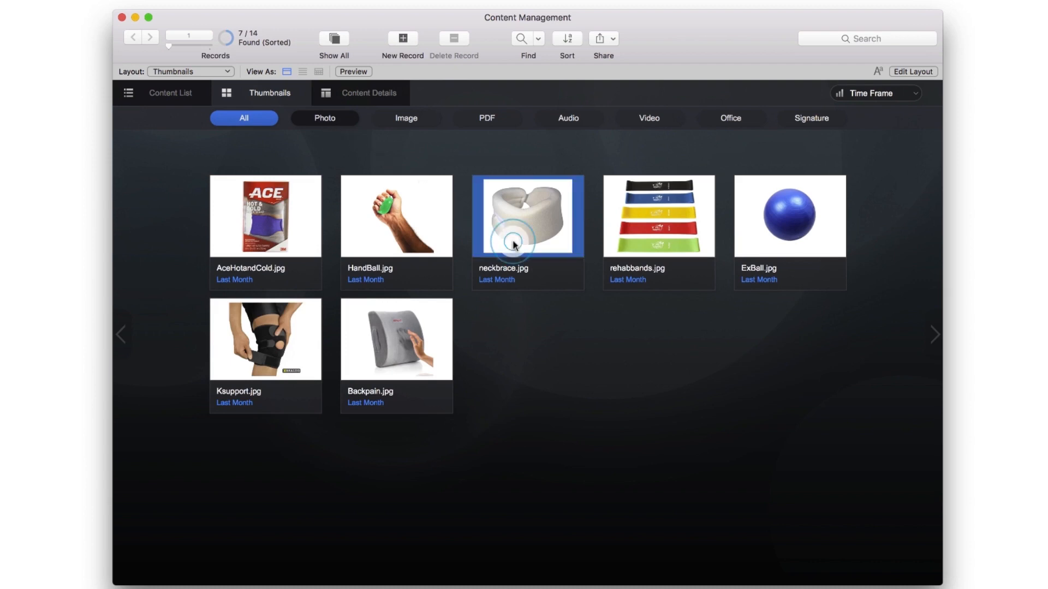
click(368, 93)
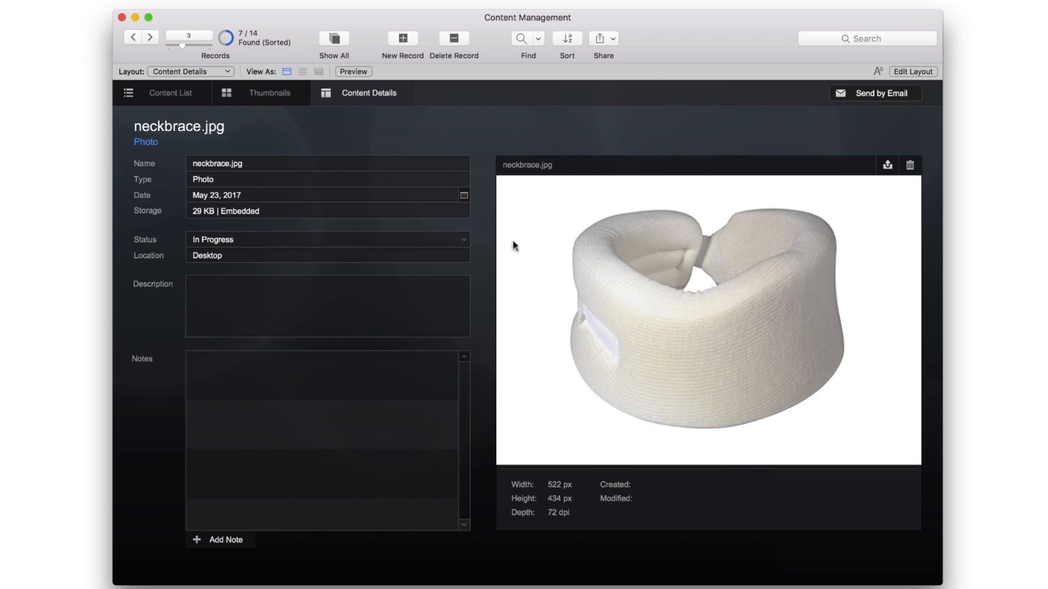
mouse_move(411, 43)
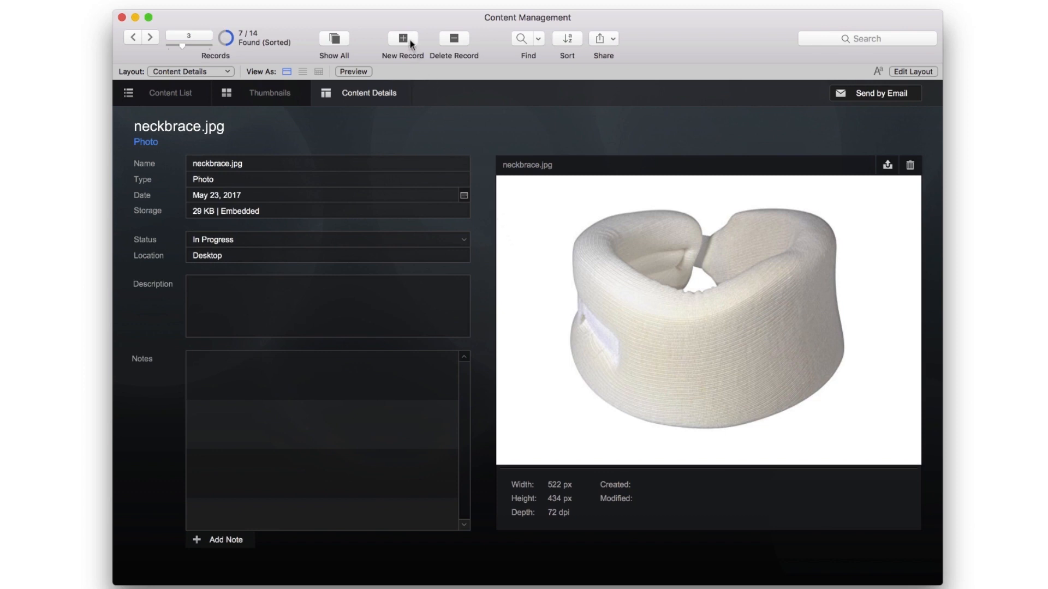
click(402, 38)
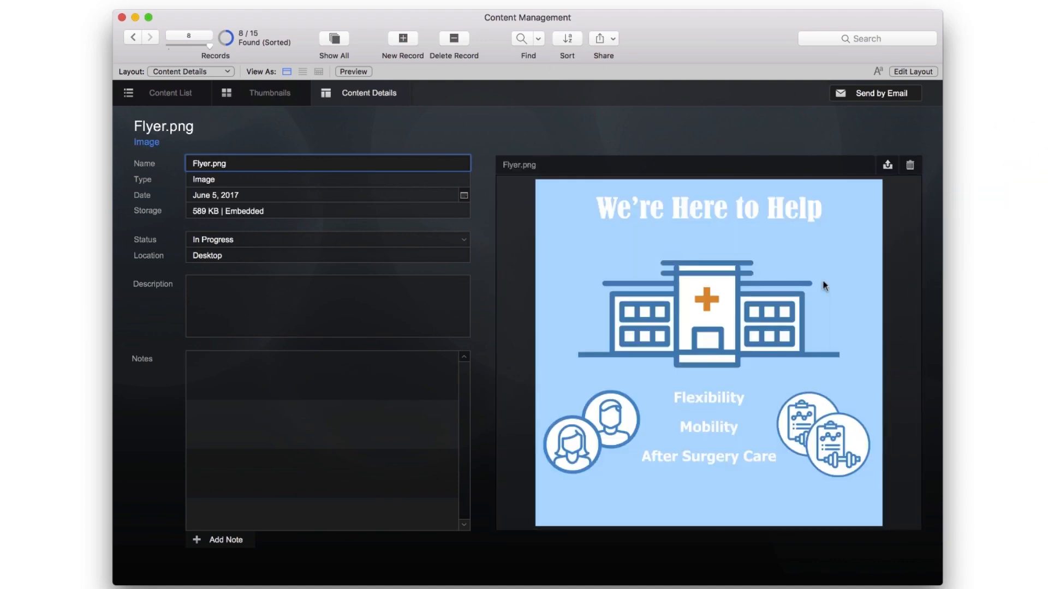
click(227, 163)
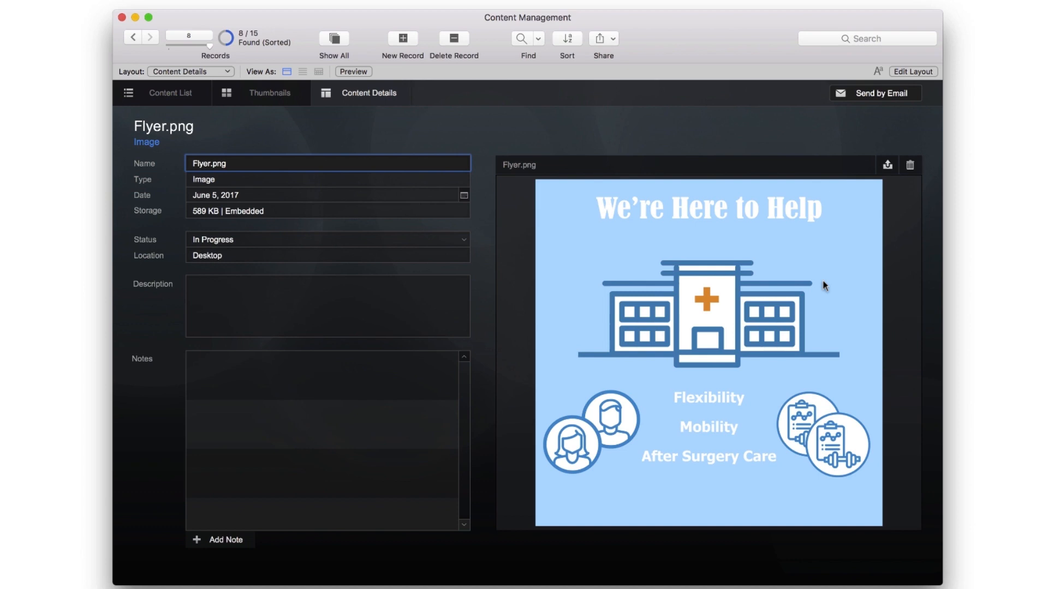
click(226, 163)
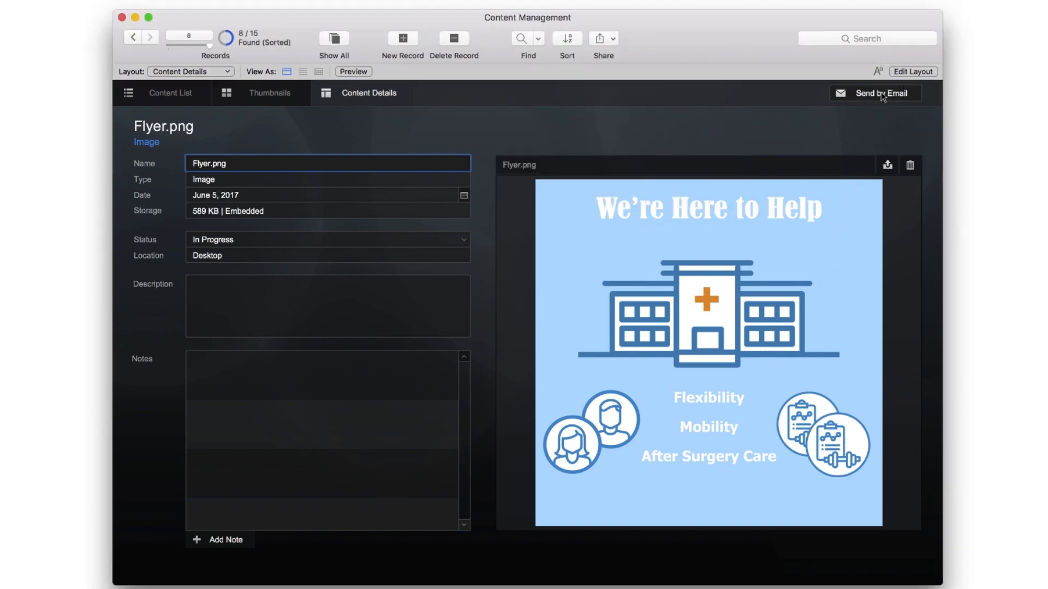
click(881, 93)
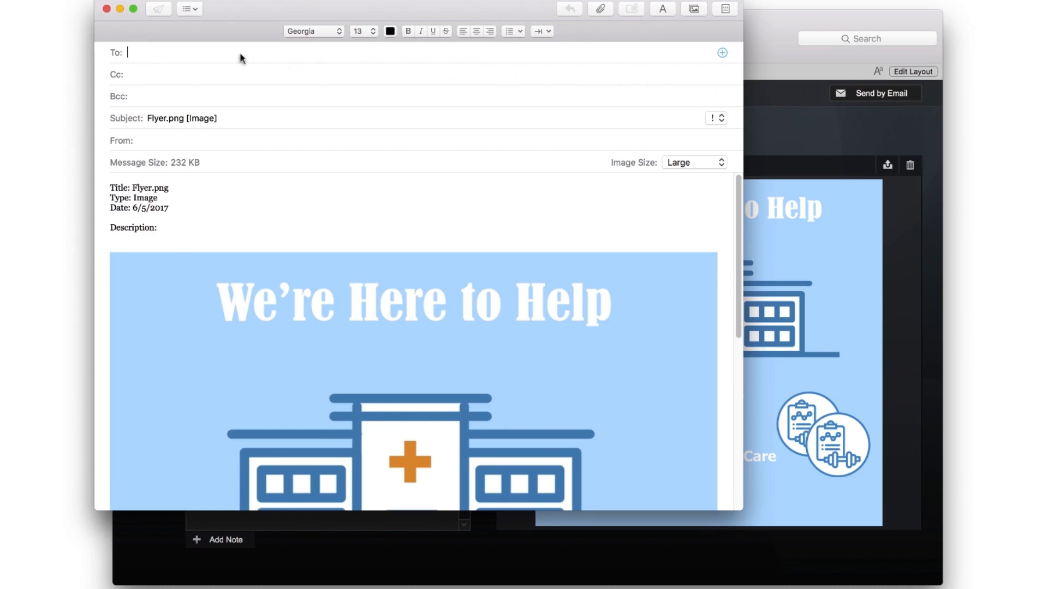
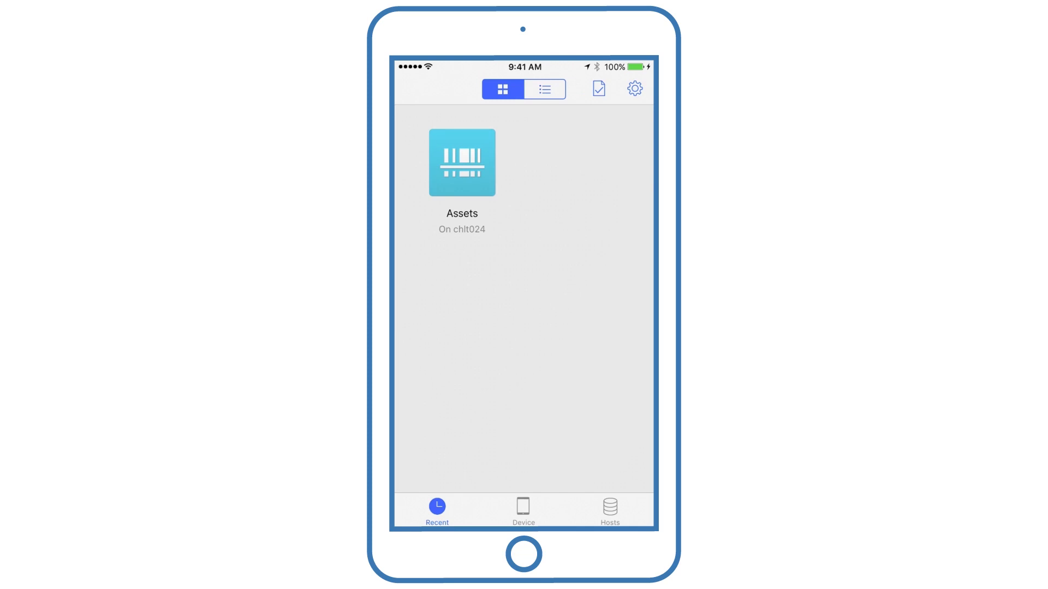
Open the Assets file and view the Padded Foam Neck Brace record.
click(461, 162)
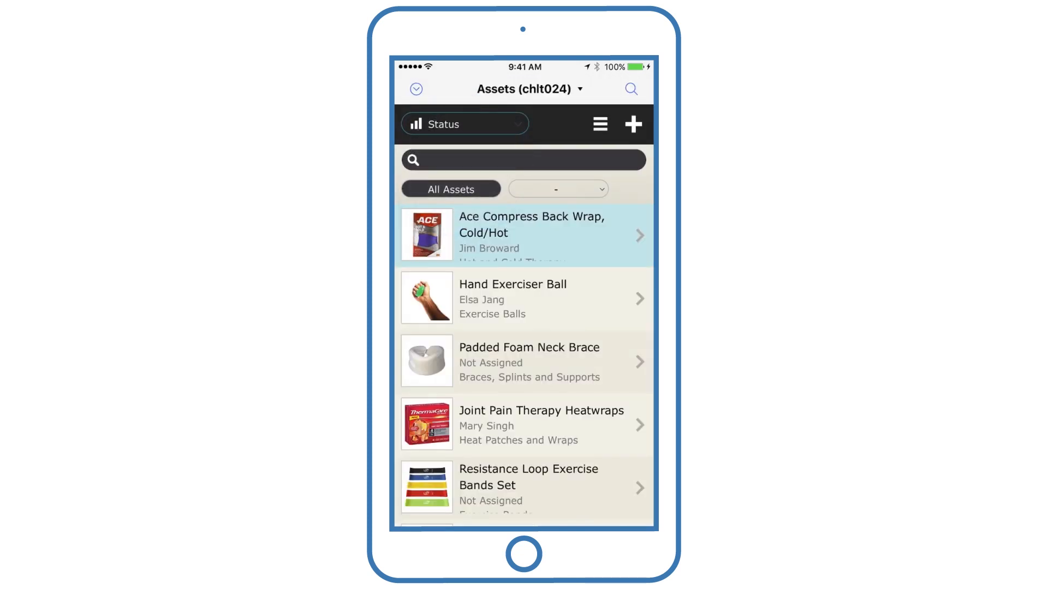
click(528, 361)
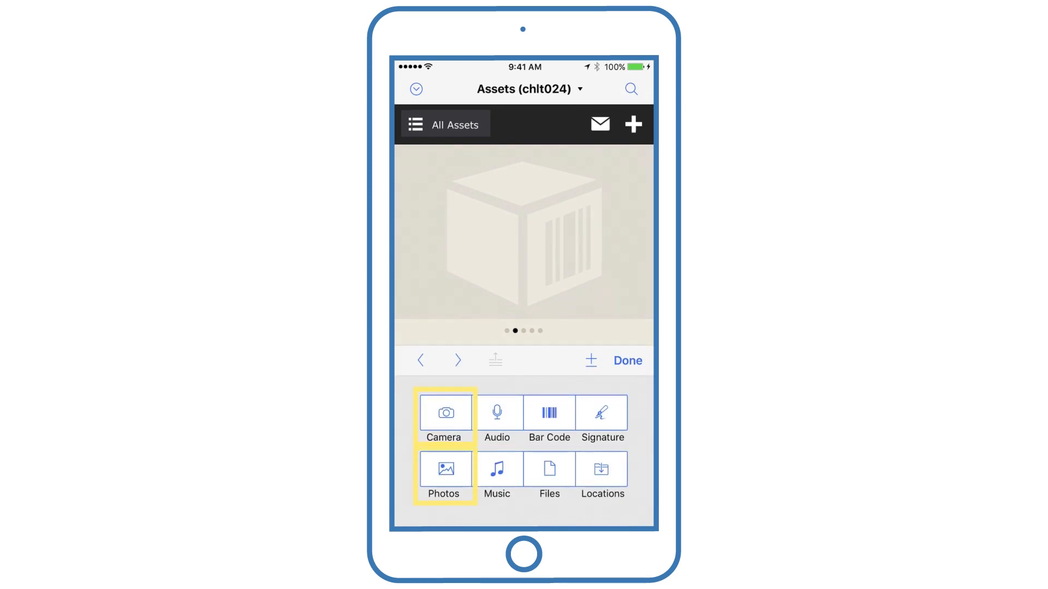
click(626, 360)
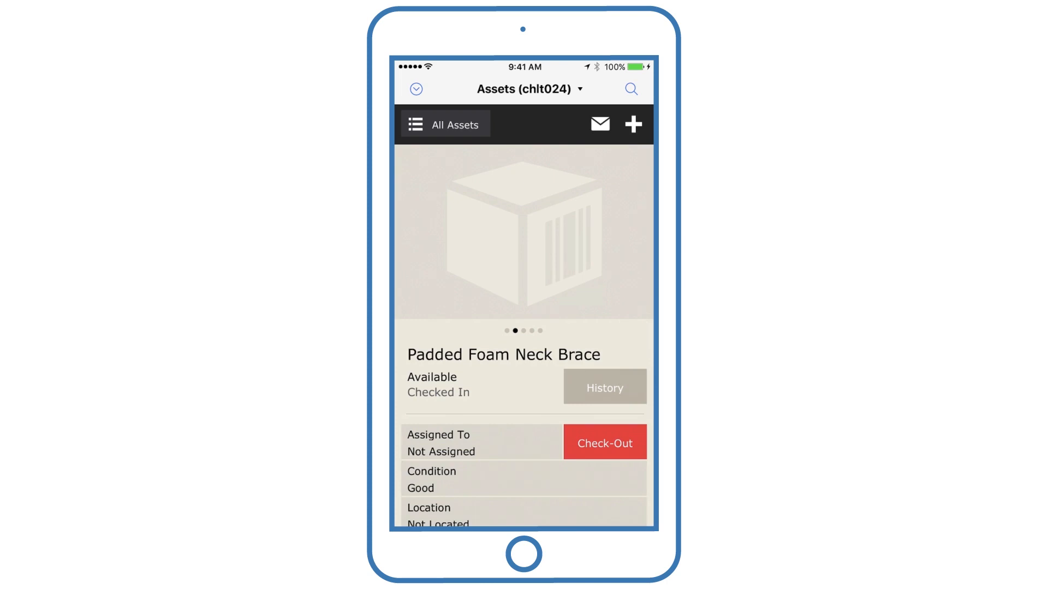
click(604, 441)
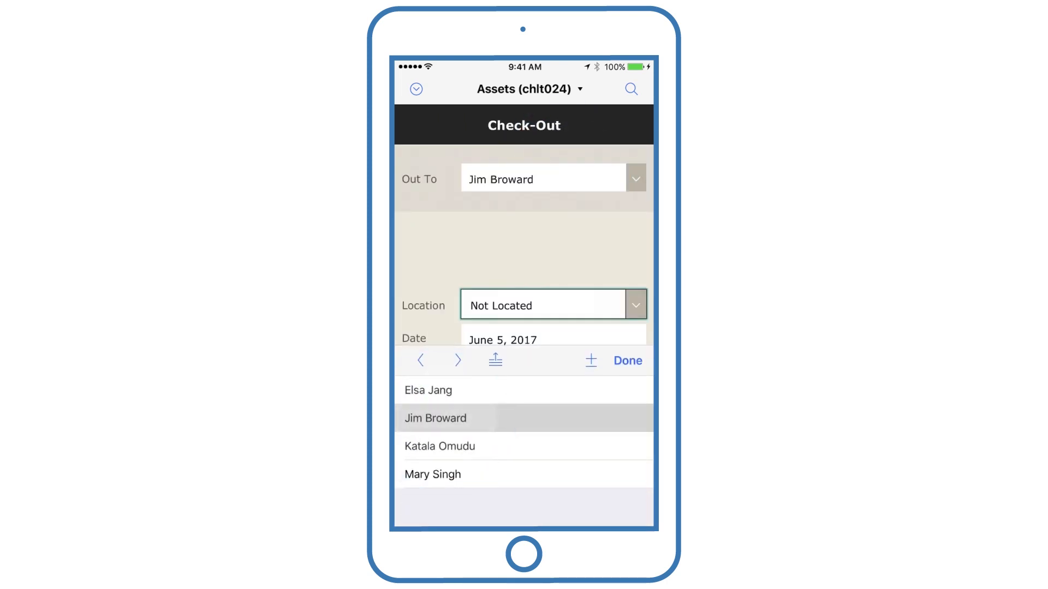
click(626, 360)
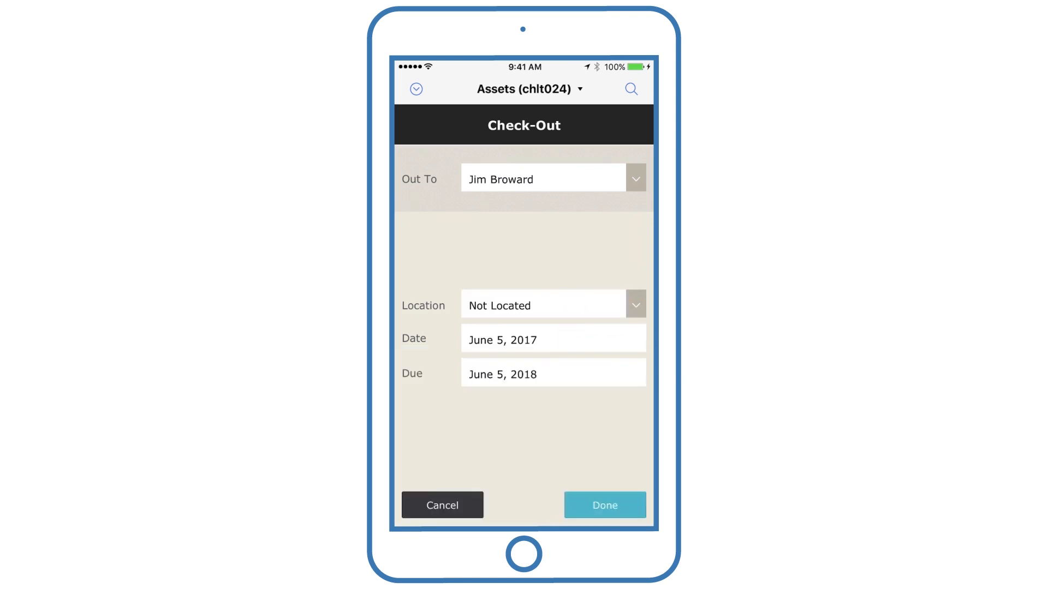
click(604, 505)
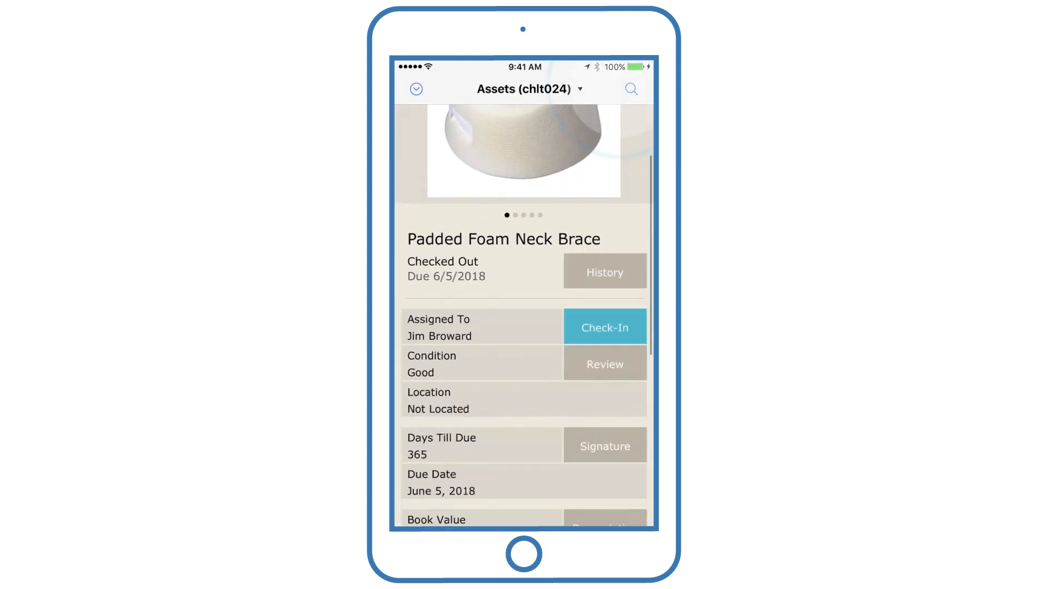
click(604, 445)
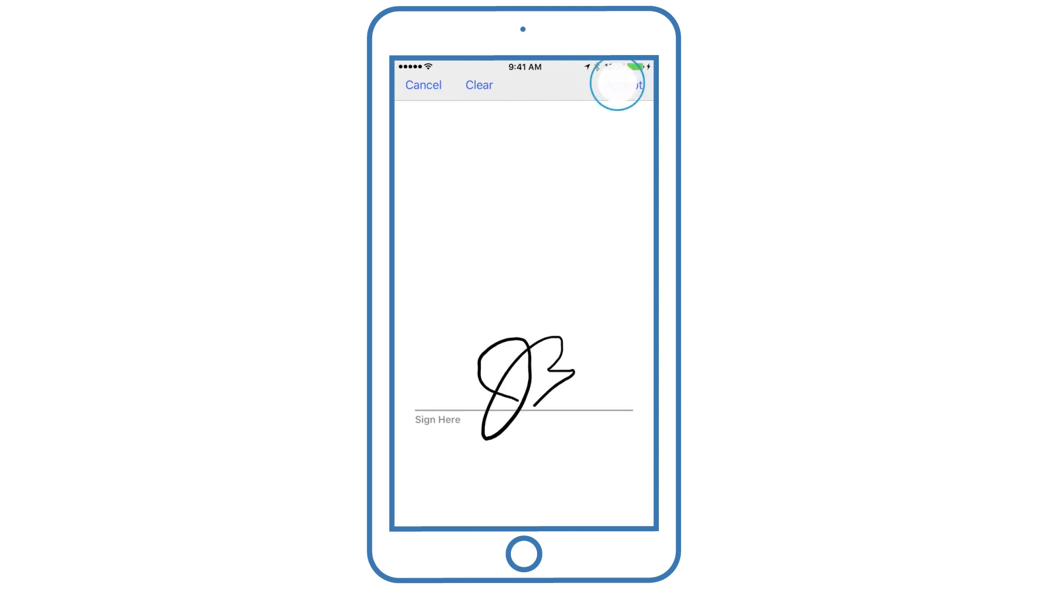
Accept the drawn signature so the neck brace checkout shows Certified.
click(616, 85)
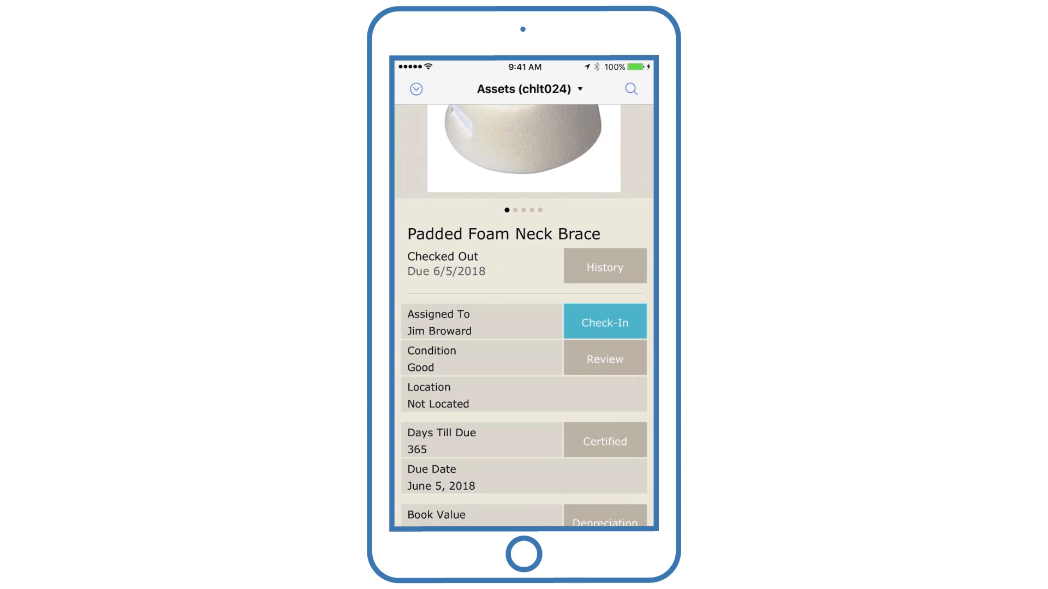
Start a new find in Assets and open the barcode scanner beside a search field.
click(630, 89)
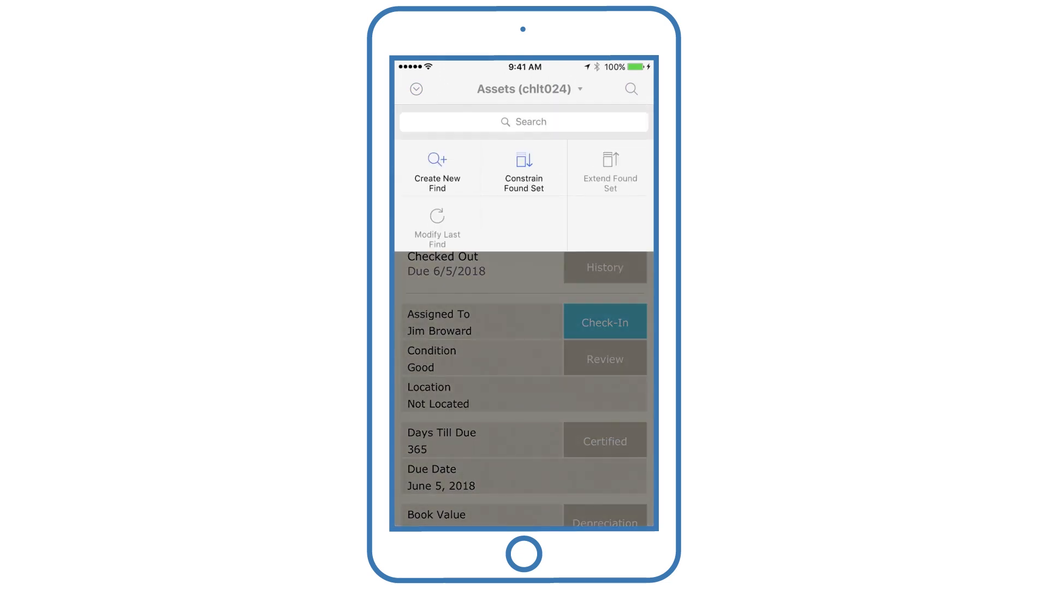
click(436, 168)
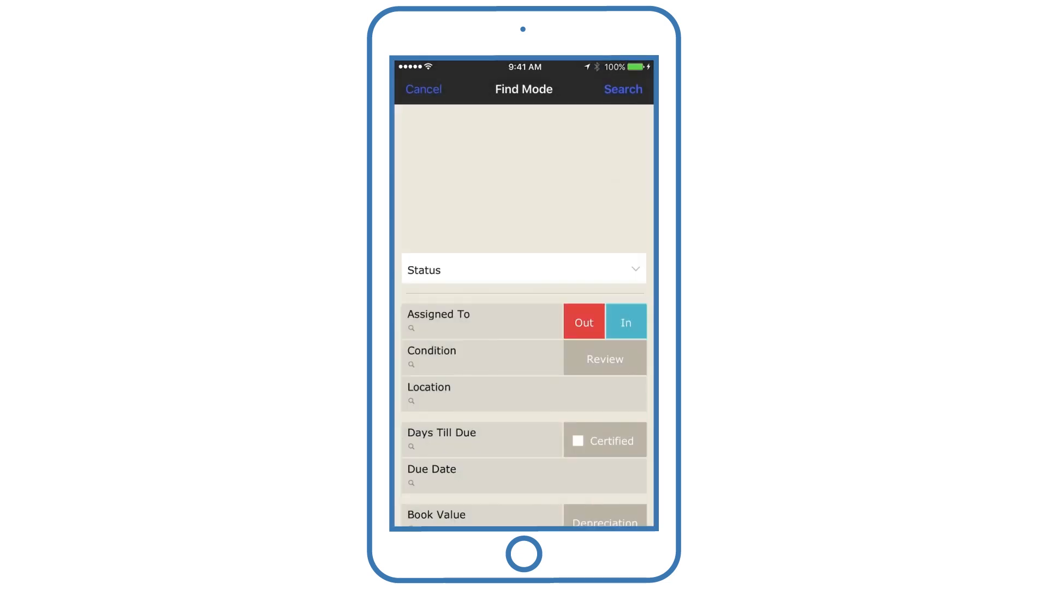
scroll(down, 3)
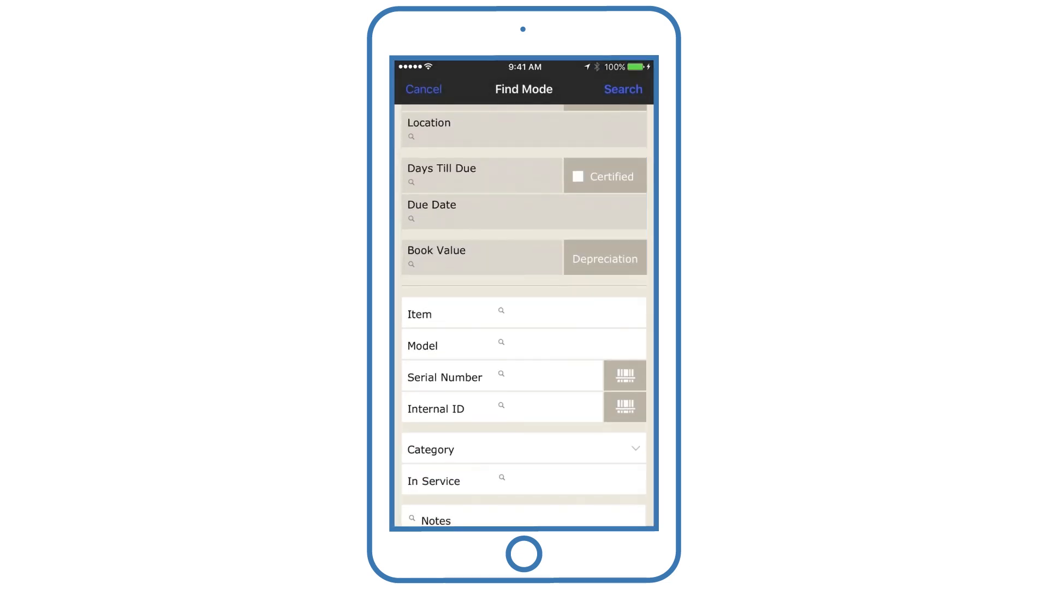
click(623, 374)
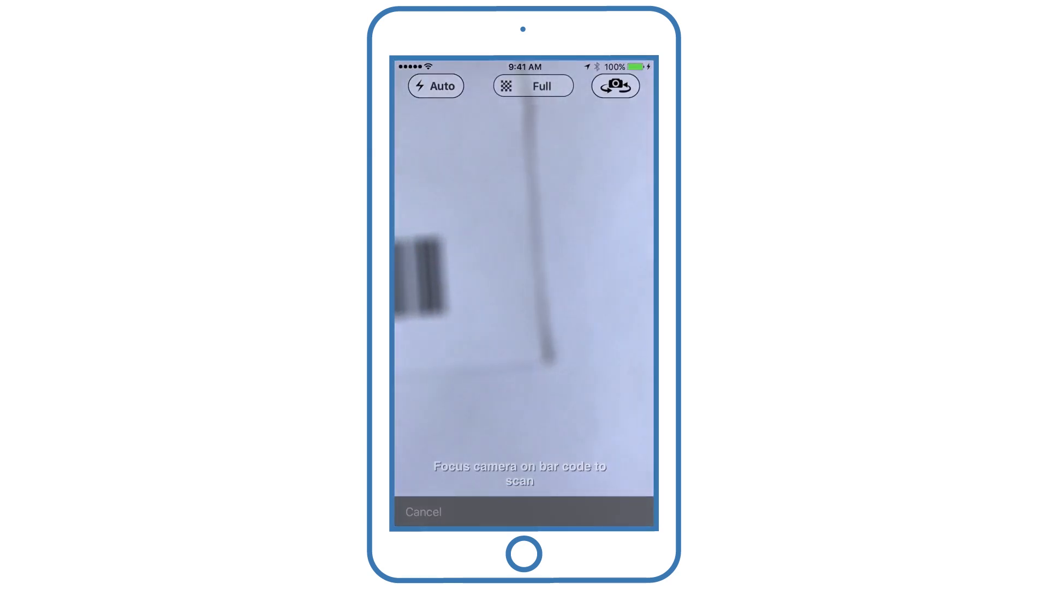